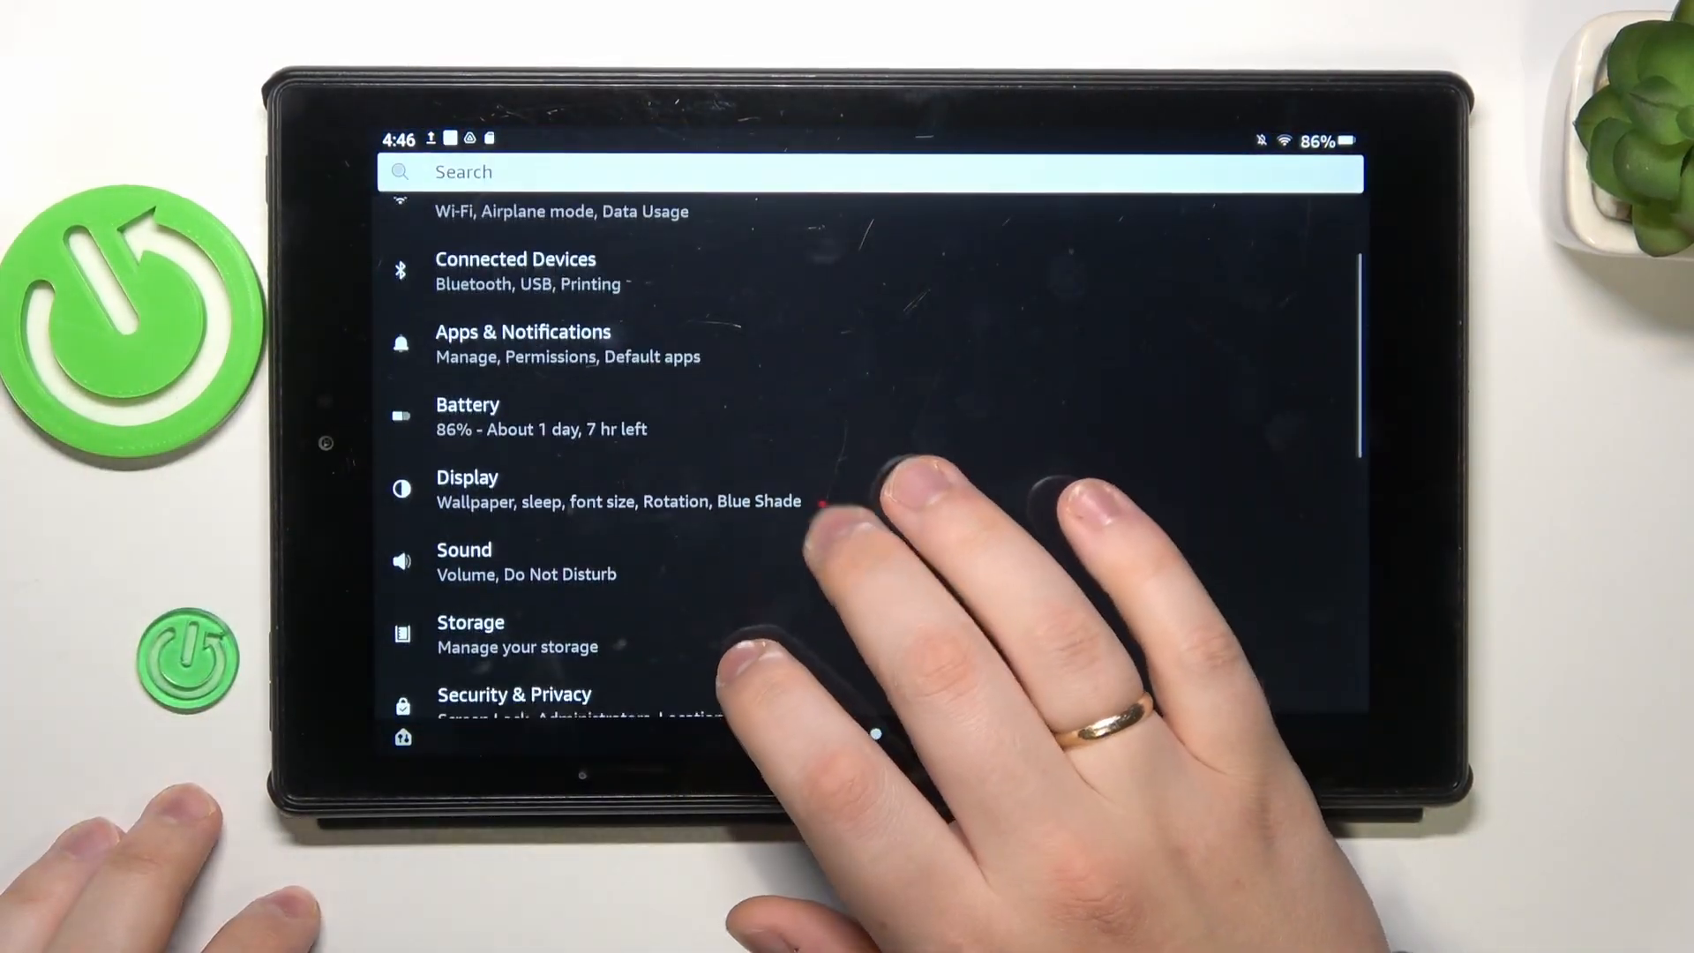
Reach Chrome in the Apps & Notifications list and show its app details.
left_click(523, 344)
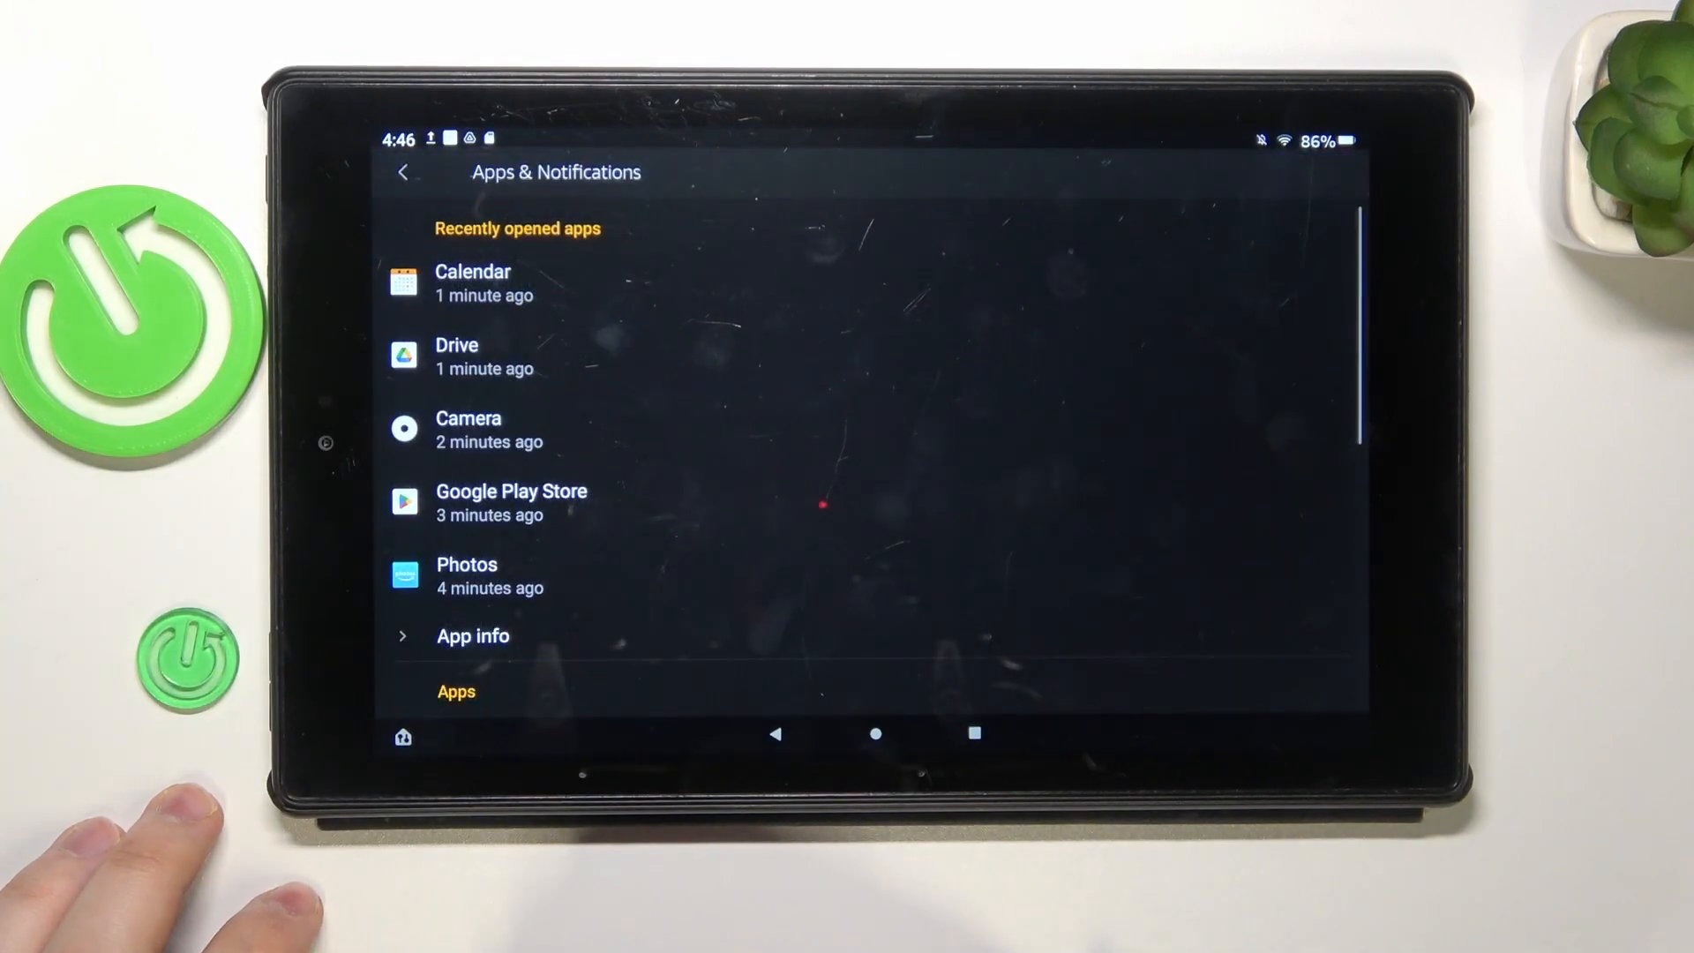
scroll("up", 3)
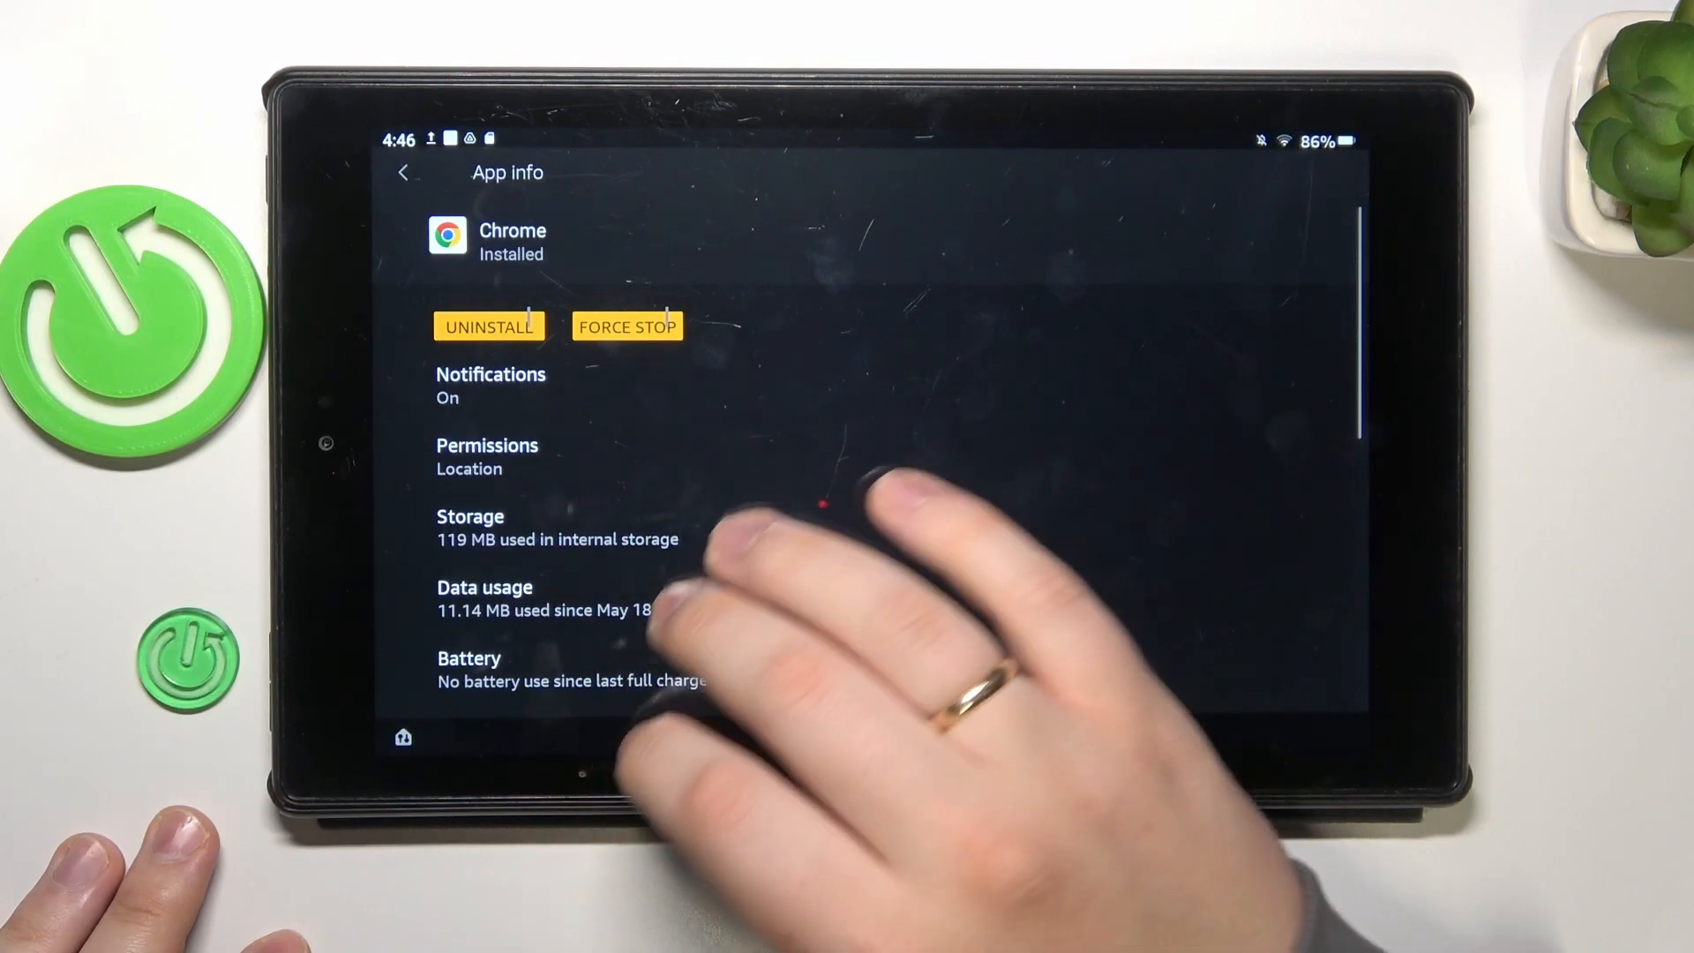
Clear Chrome's storage, leaving 12.29 kB user data and 0 B cache, and return to the app list.
left_click(470, 528)
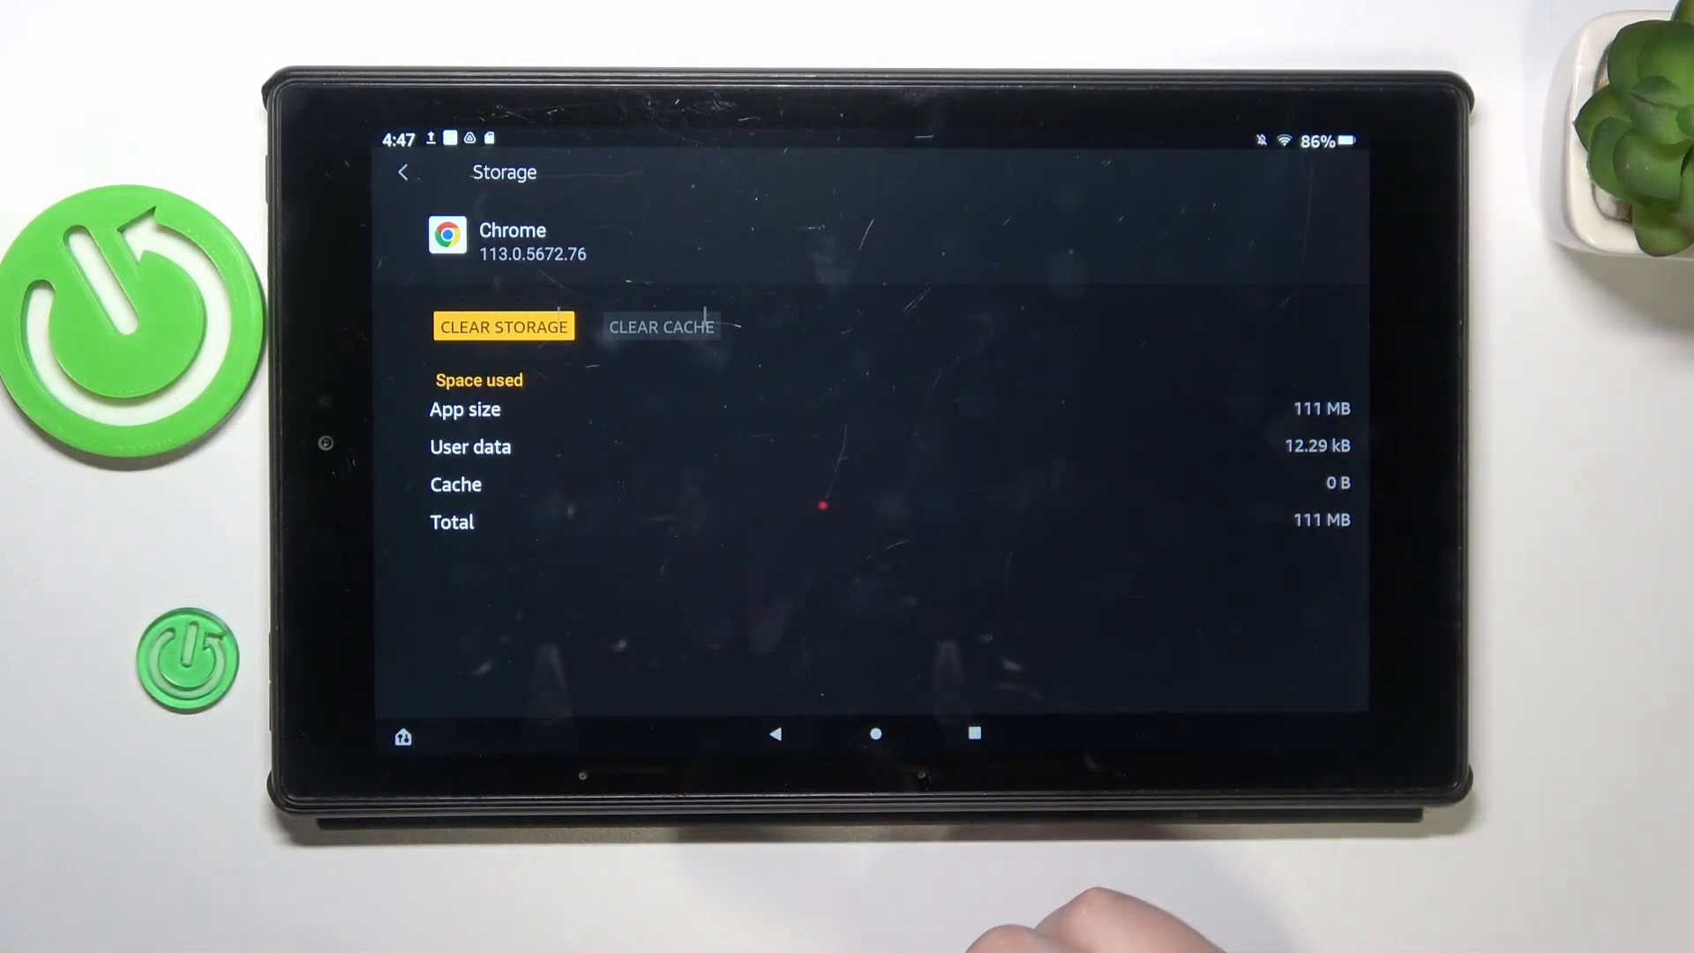
left_click(402, 171)
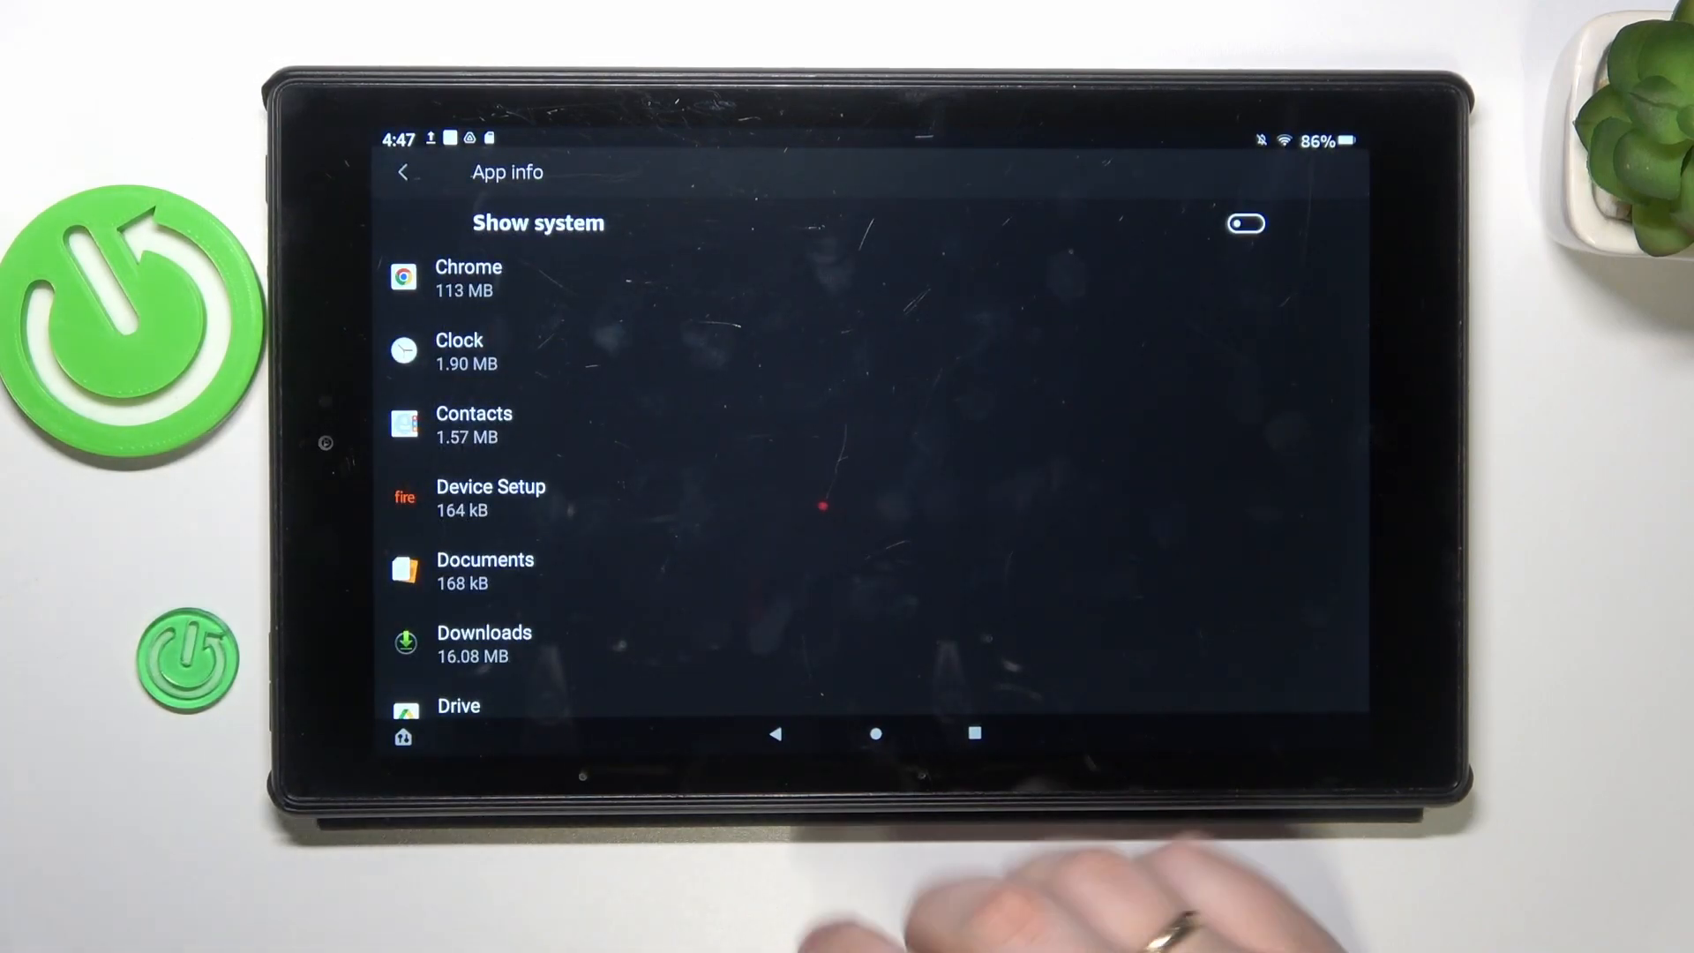
Recheck Chrome's storage at 113 MB with a few kB of user data, then return to the home screen.
left_click(469, 277)
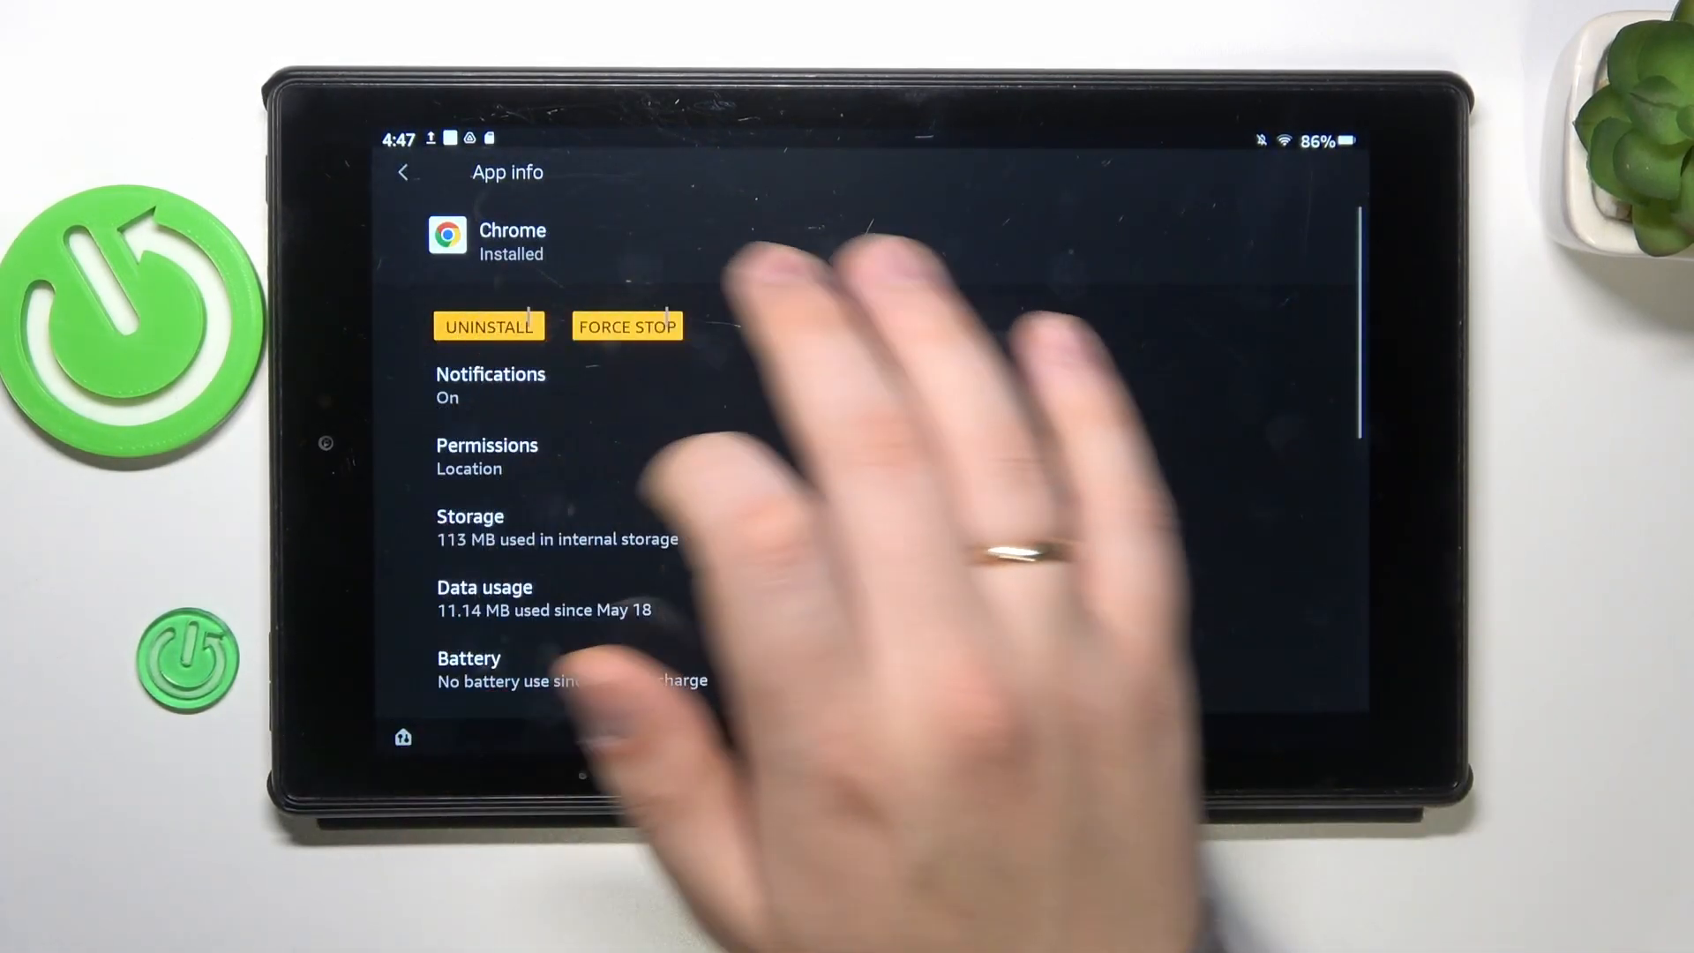
left_click(469, 528)
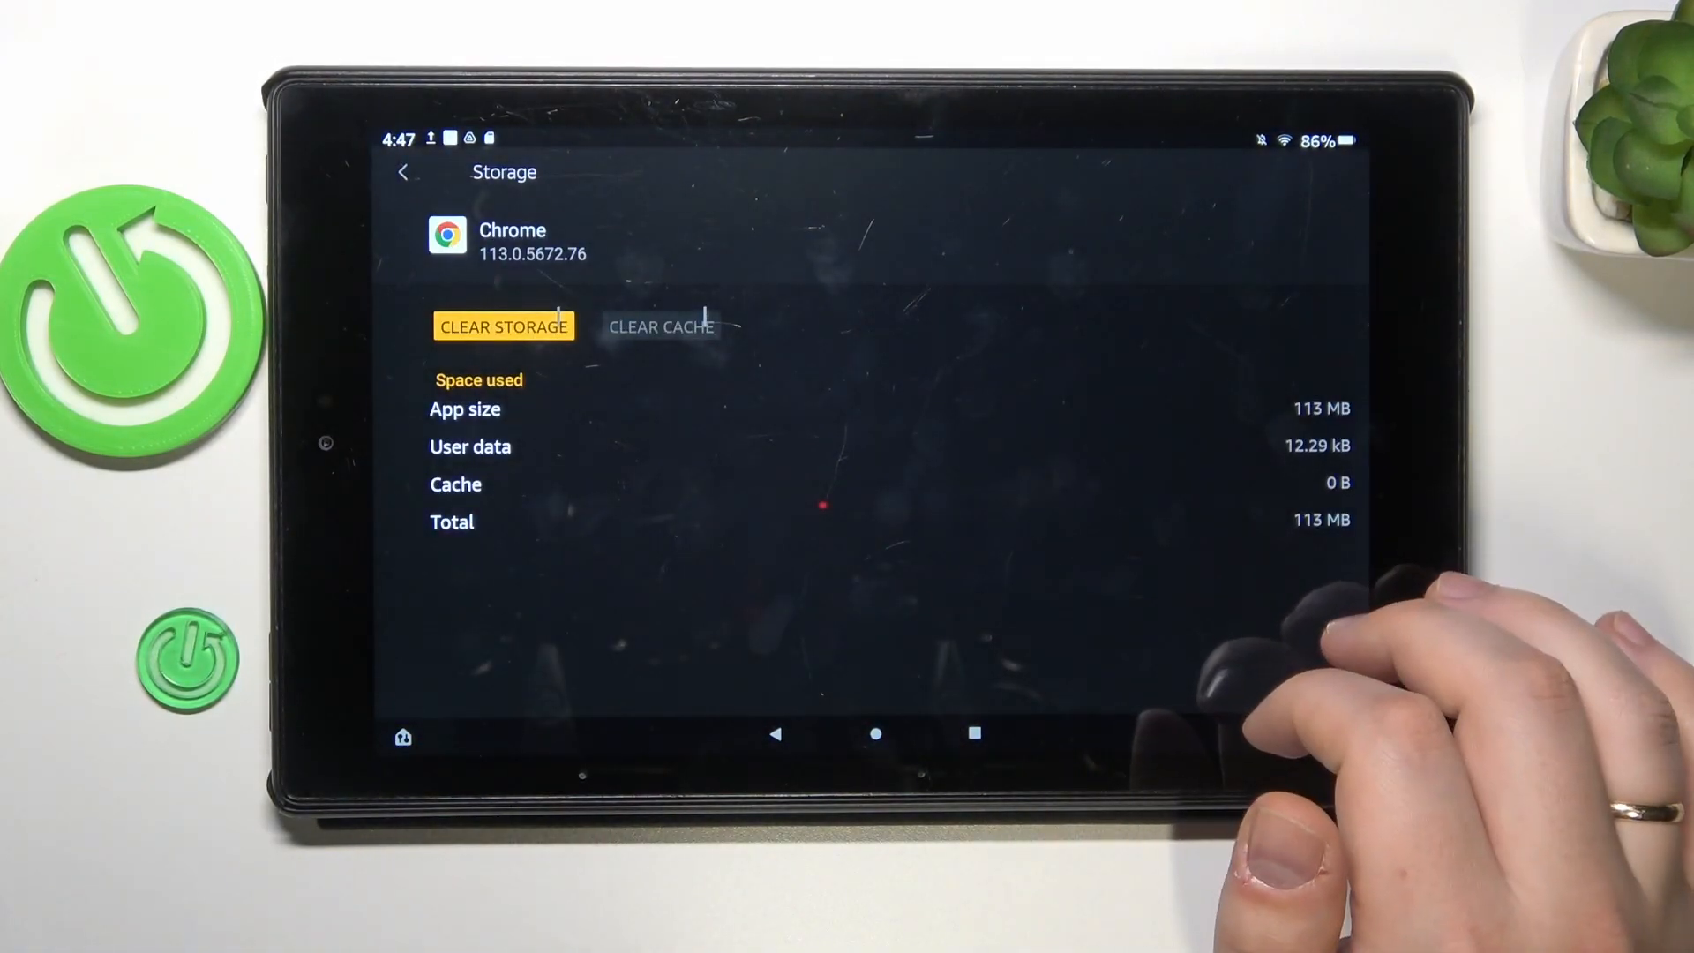
left_click(503, 326)
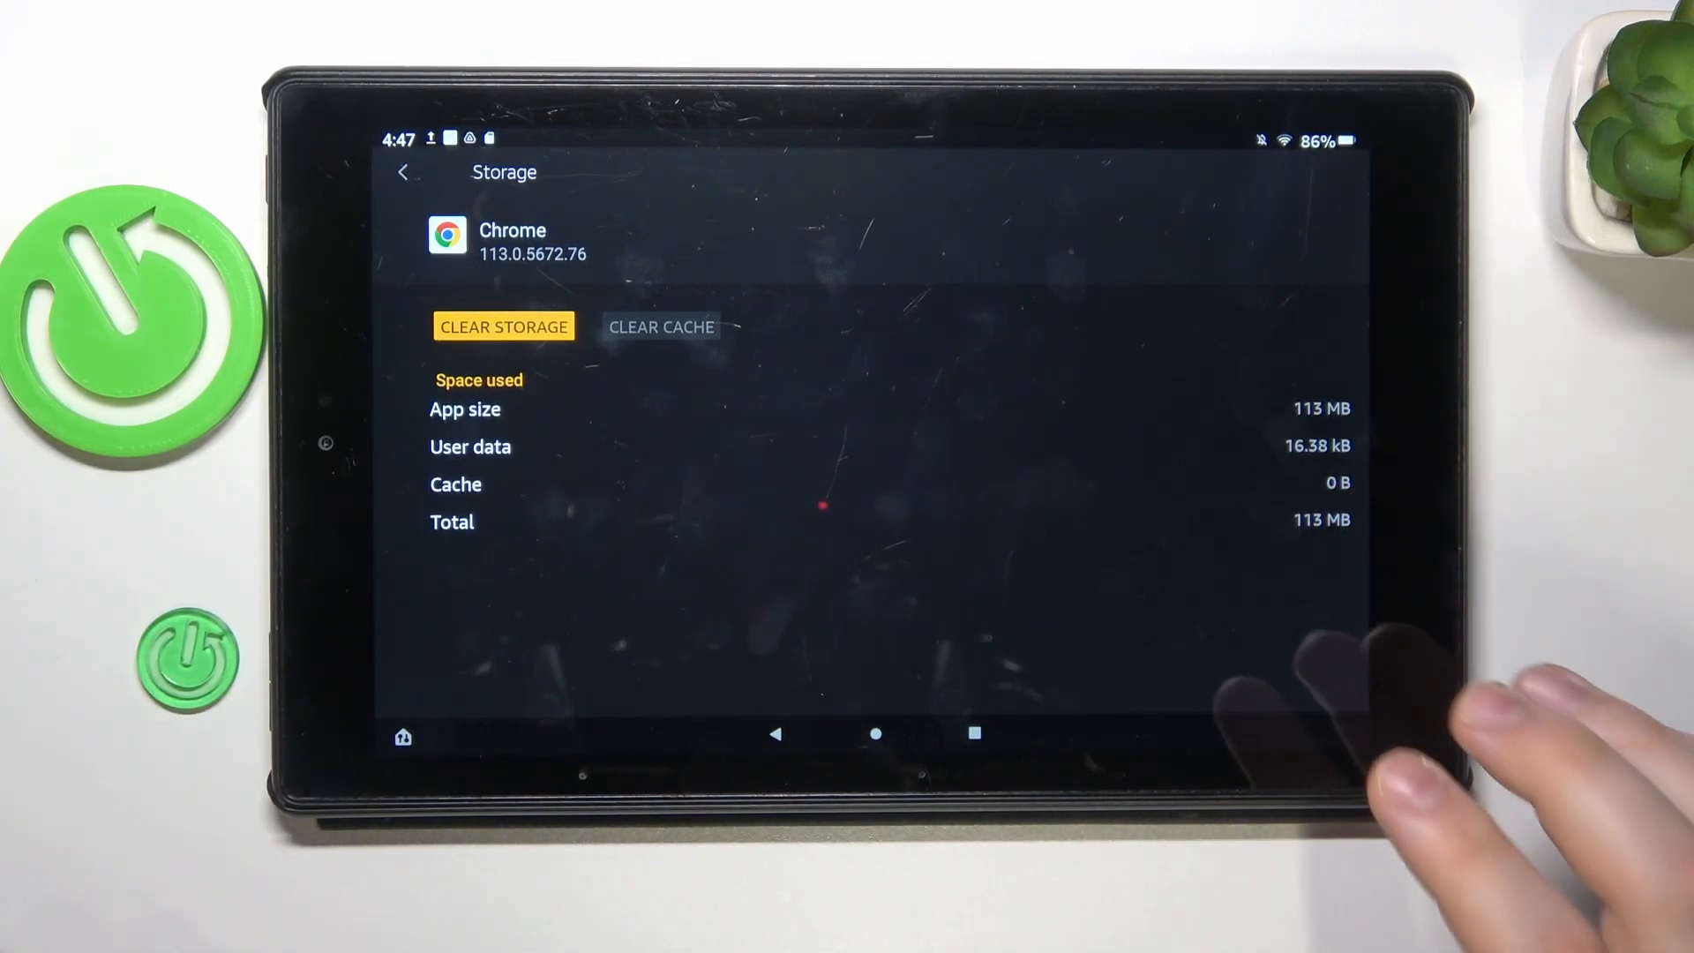
left_click(403, 173)
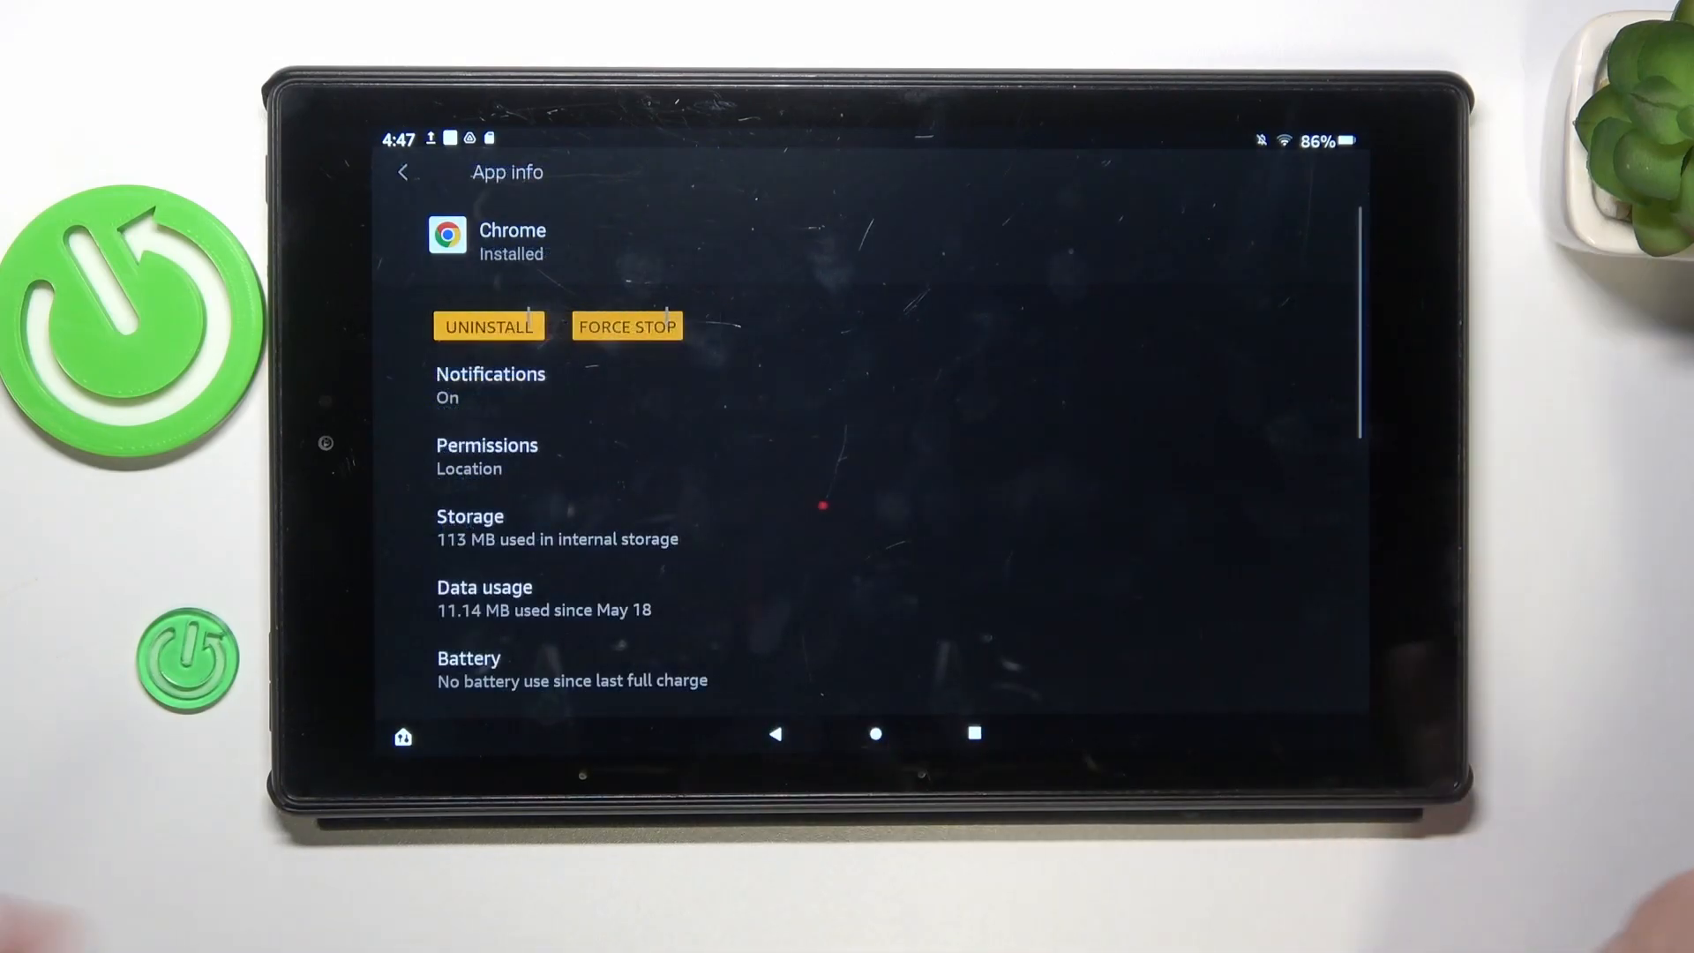
left_click(402, 736)
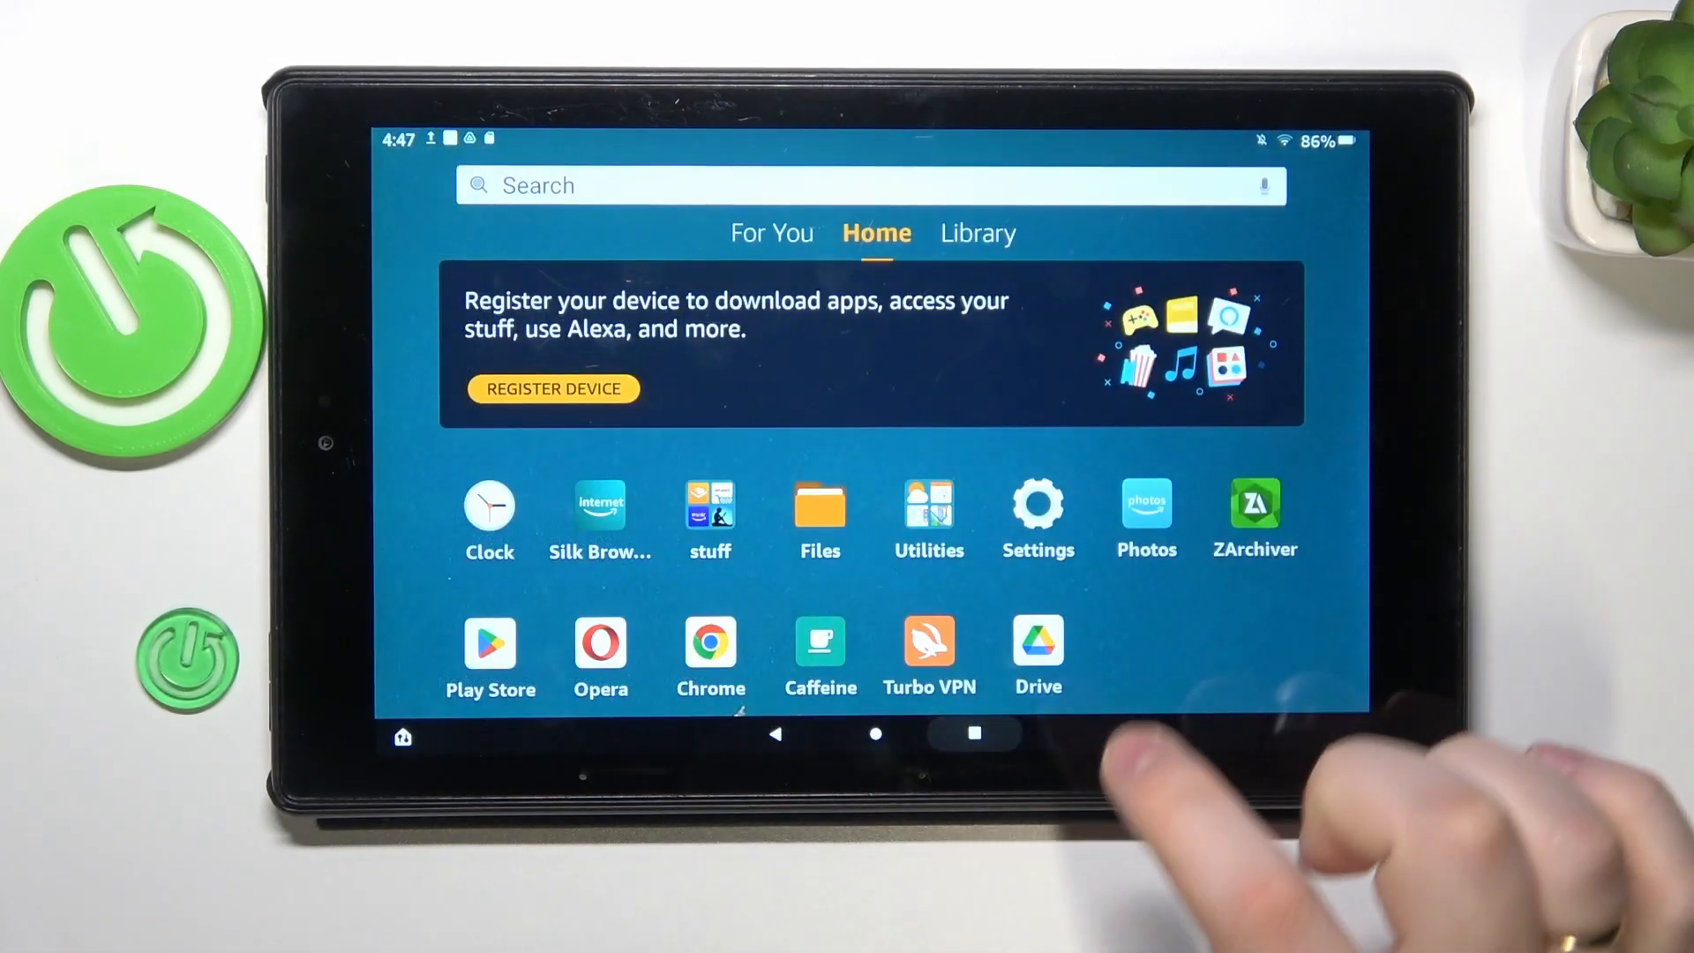